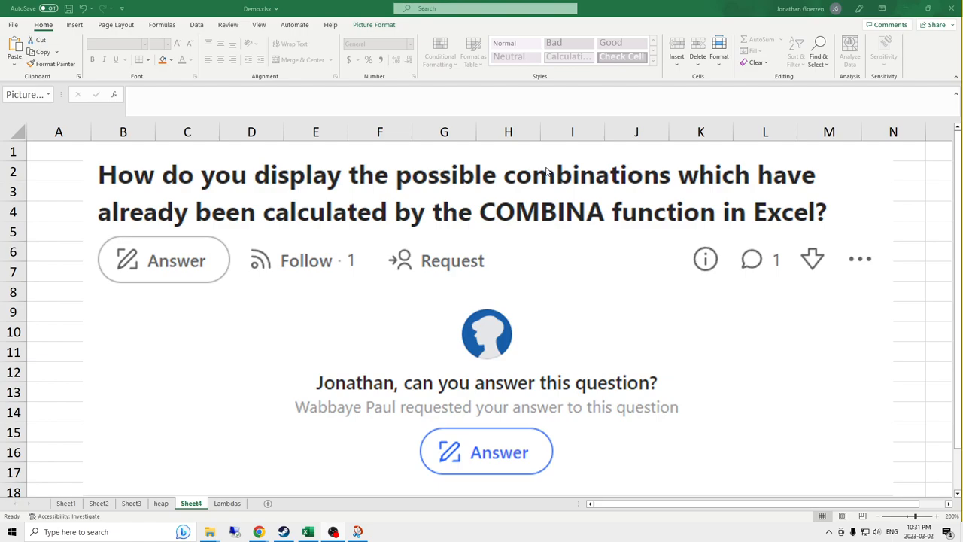
mouse_move(786, 187)
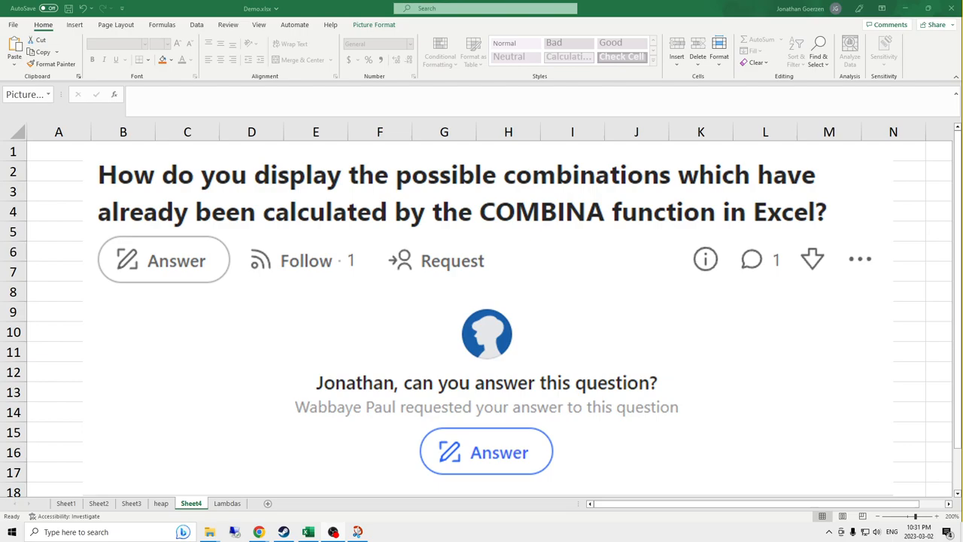
mouse_move(325, 203)
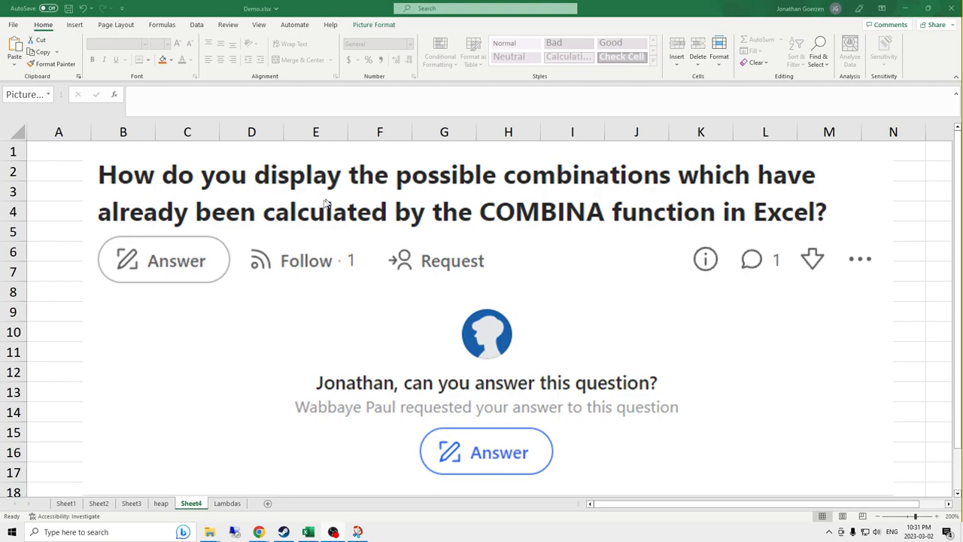
mouse_move(385, 210)
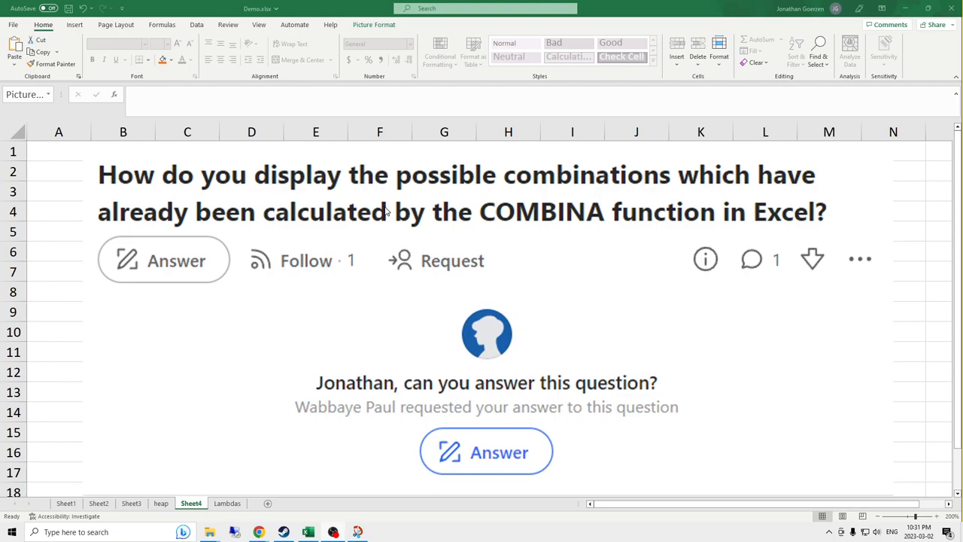
mouse_move(361, 160)
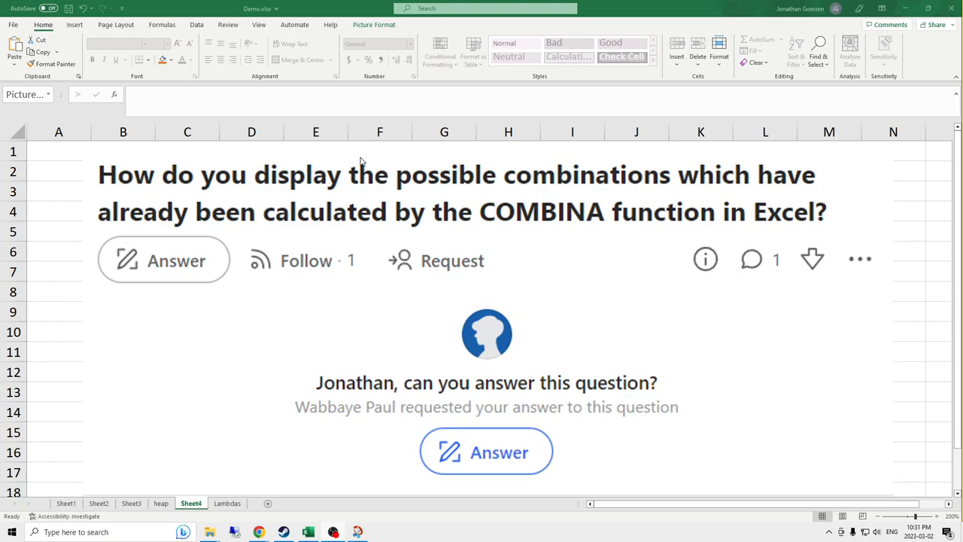
mouse_move(566, 155)
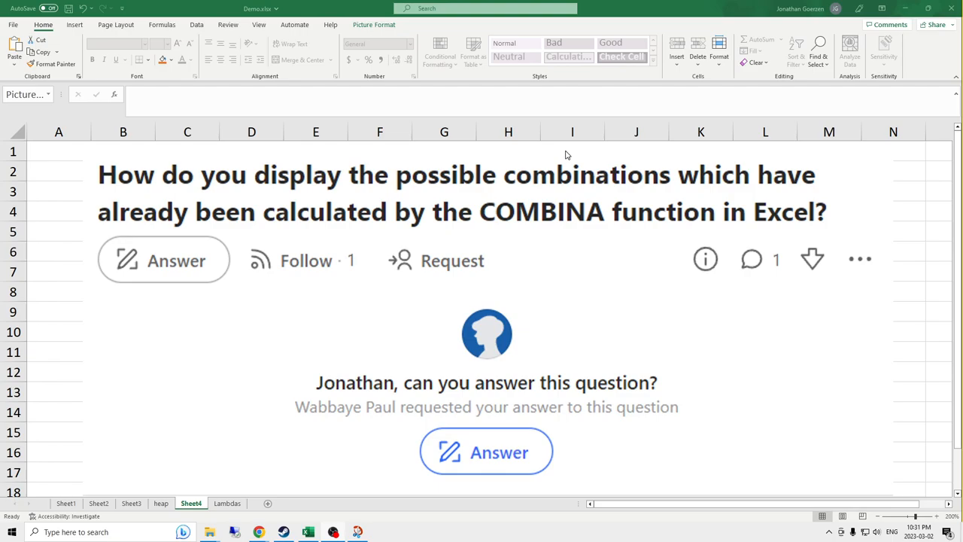
mouse_move(164, 185)
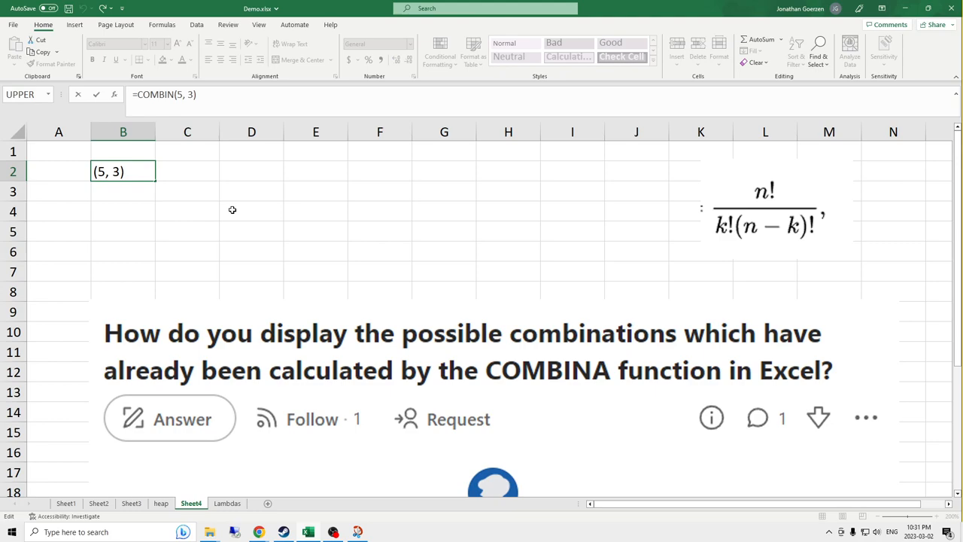
Step: Enter =COMBINA(52, 5) in E2, returning 3819816 beside the COMBIN result 10
type("=COMBINA(")
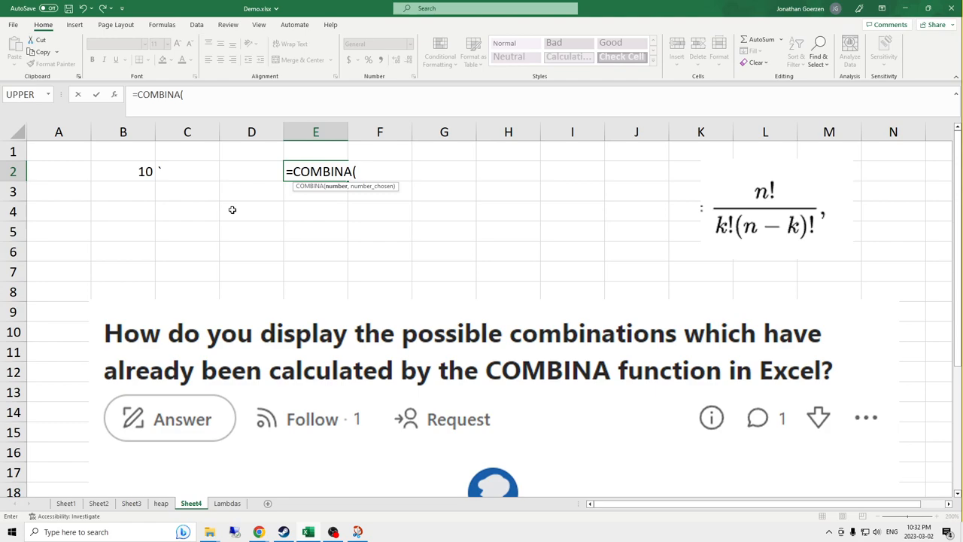
type("52,")
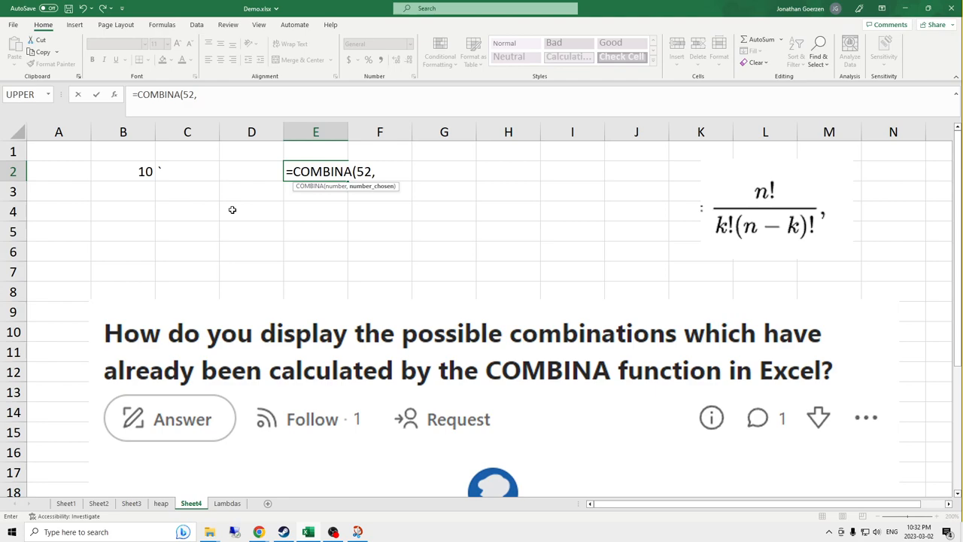
type("5)")
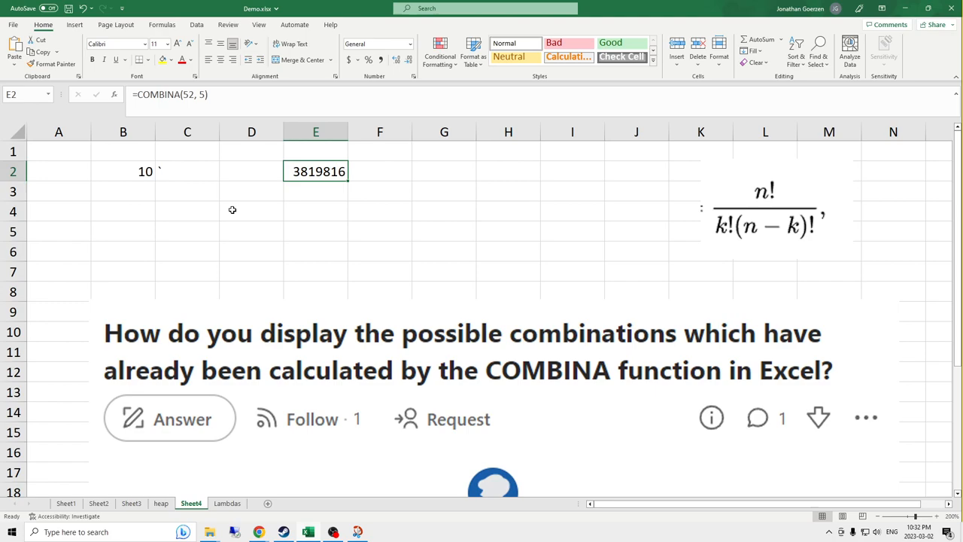
mouse_move(552, 349)
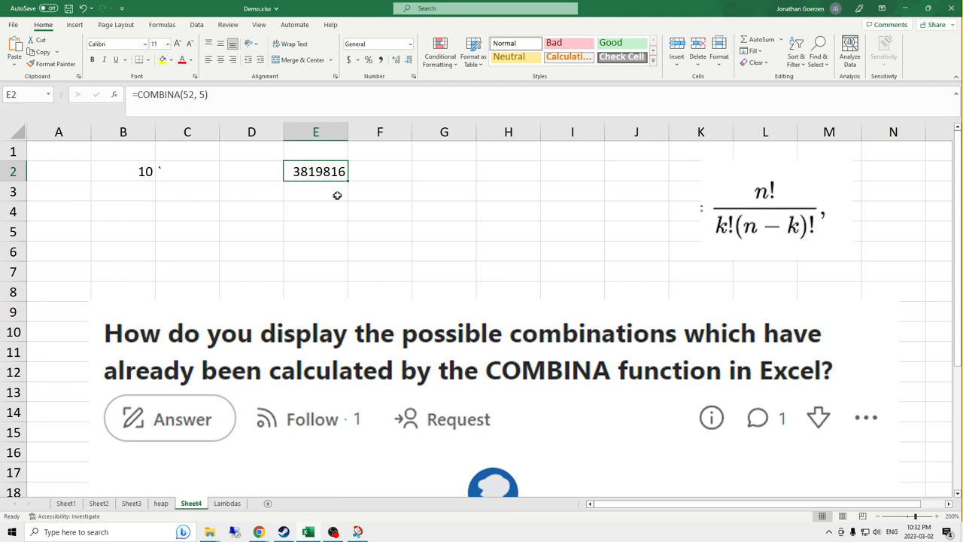
mouse_move(491, 283)
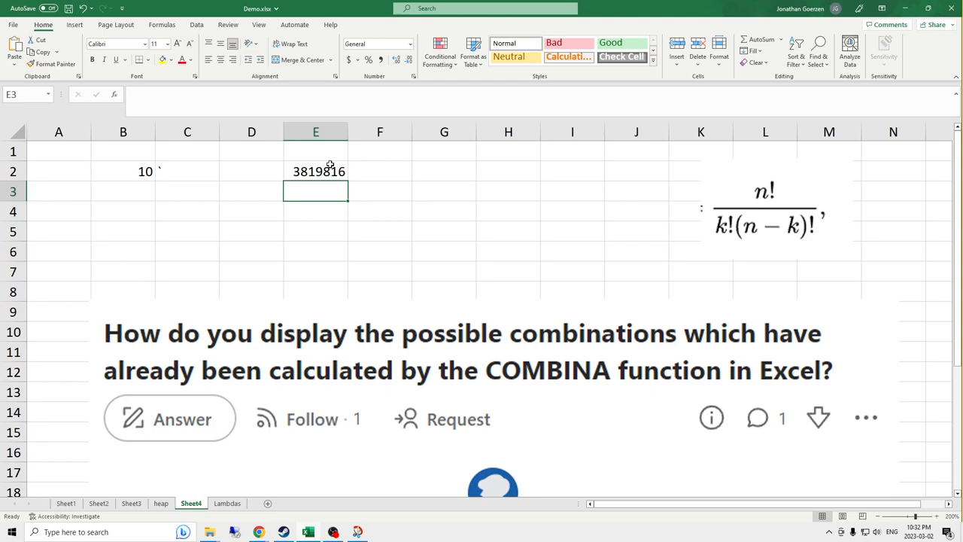
Step: Move the n!/k!(n−k)! picture beside B2's =COMBIN(5, 3) and choose G2 for factorials
left_click(765, 207)
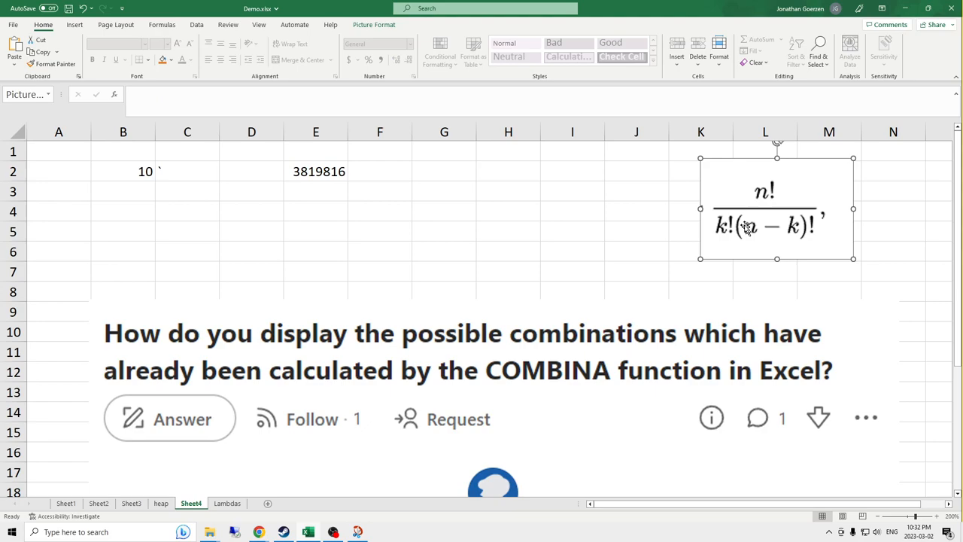
left_click(123, 172)
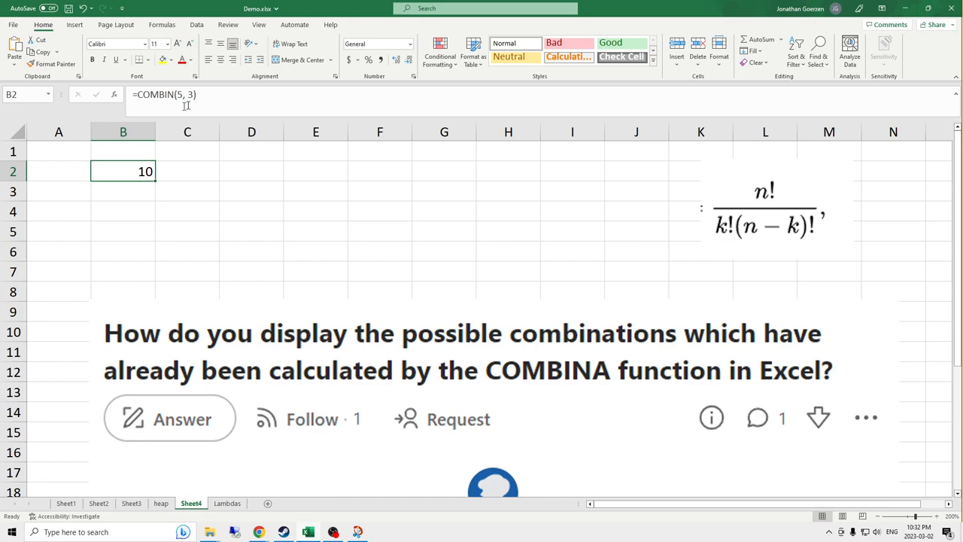
mouse_move(186, 106)
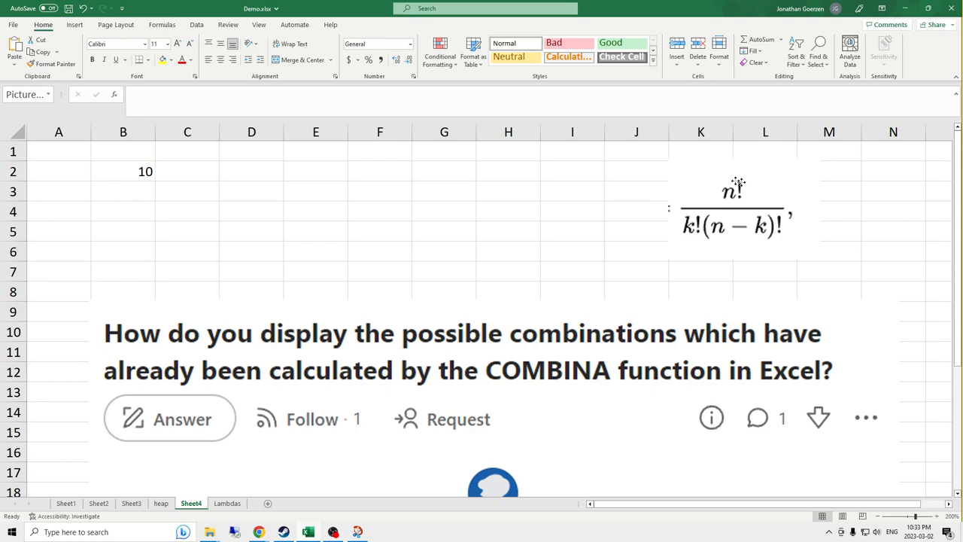
left_click(444, 172)
type("=")
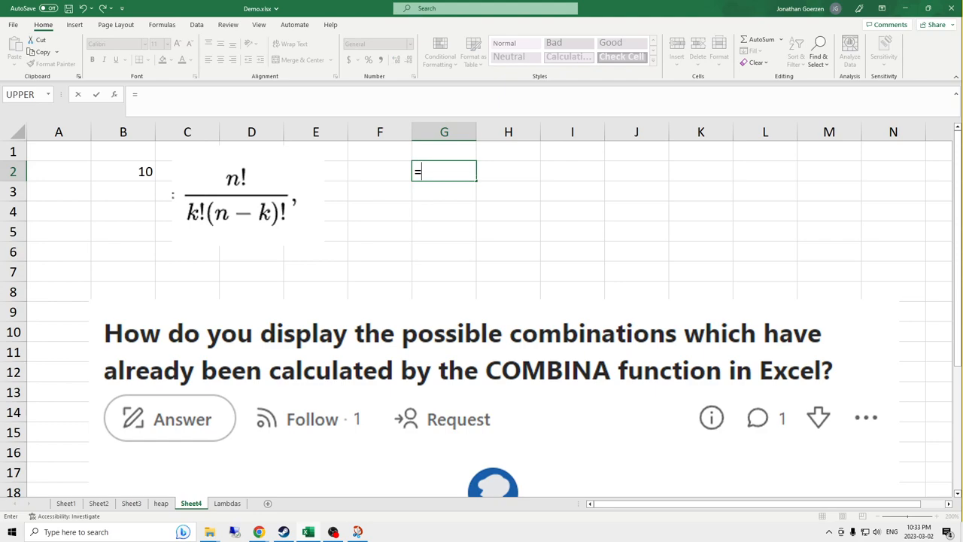
Step: Build FACT formulas giving 120, 6 and 2, their product 12, and =J2/J3 giving 10
type("FACT(")
left_click(507, 191)
type("FACTIO")
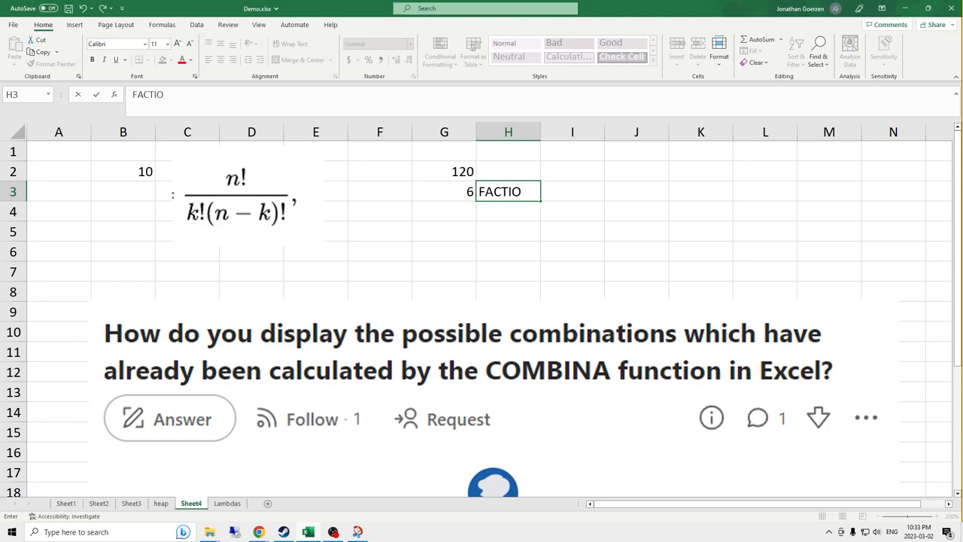
type("=FACT(")
left_click(636, 191)
type("=G3*H3")
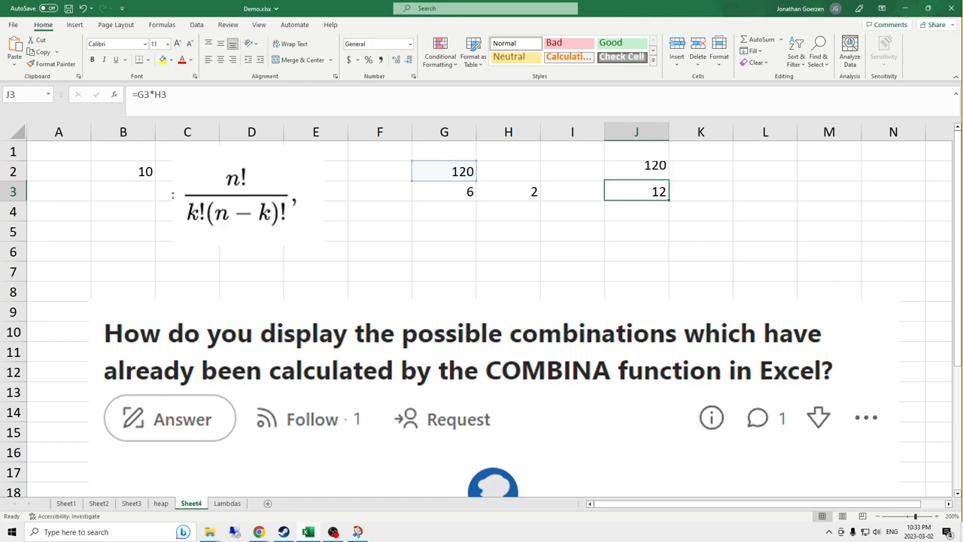
type("=J2/J3")
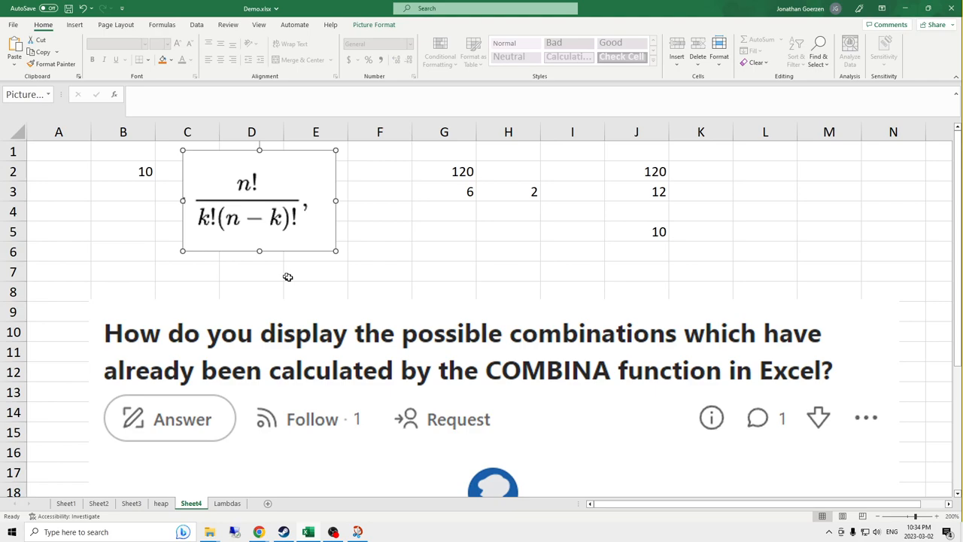
mouse_move(316, 256)
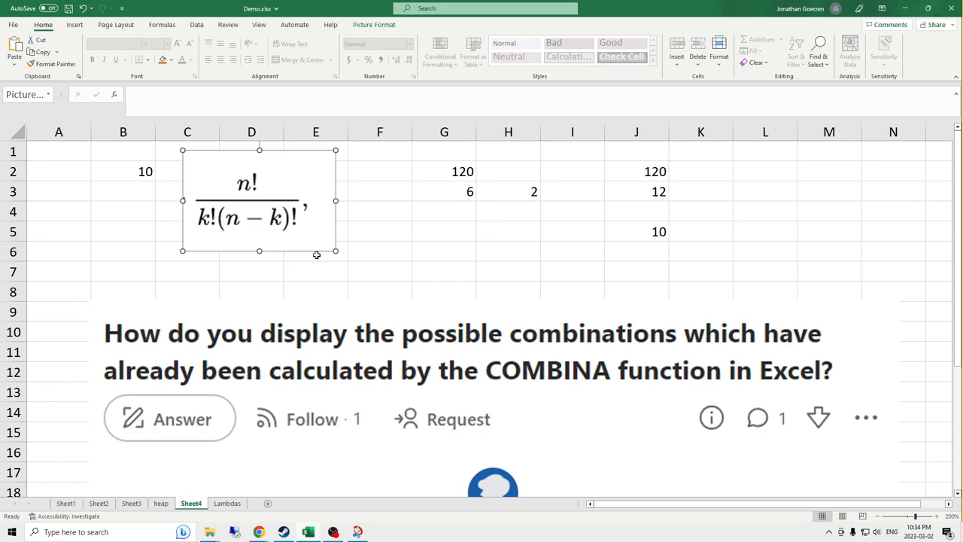
mouse_move(313, 253)
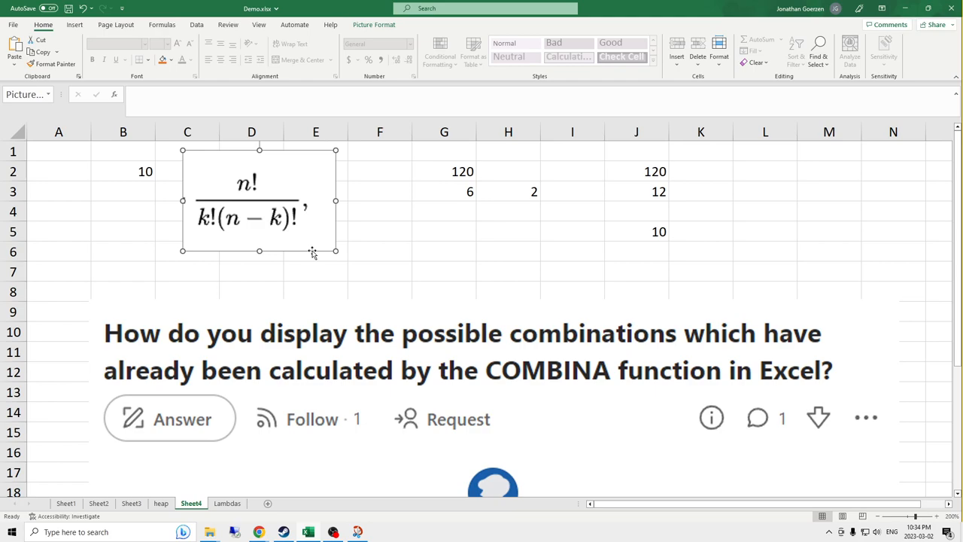
mouse_move(253, 223)
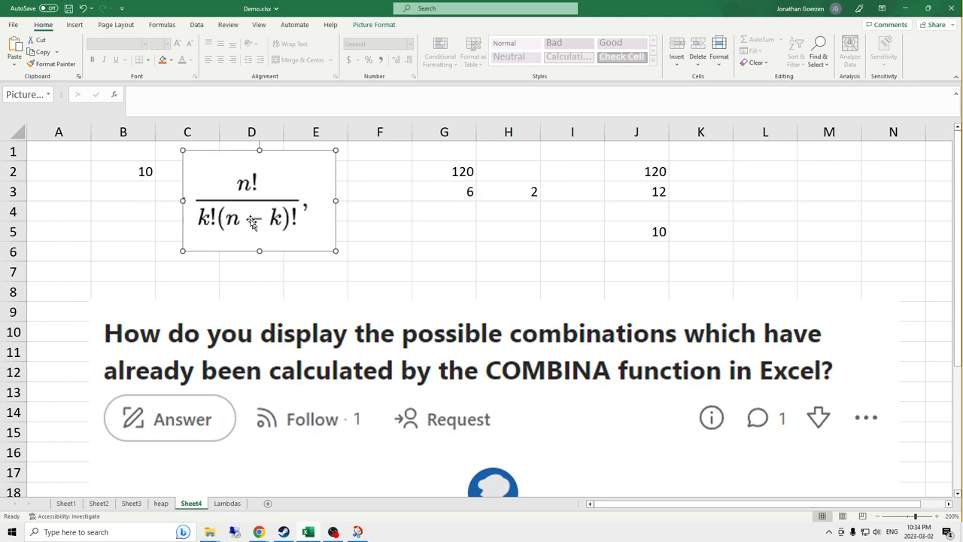
Step: Enter a bare =COMBINA in G6, which returns #NAME?
type("=COMBI")
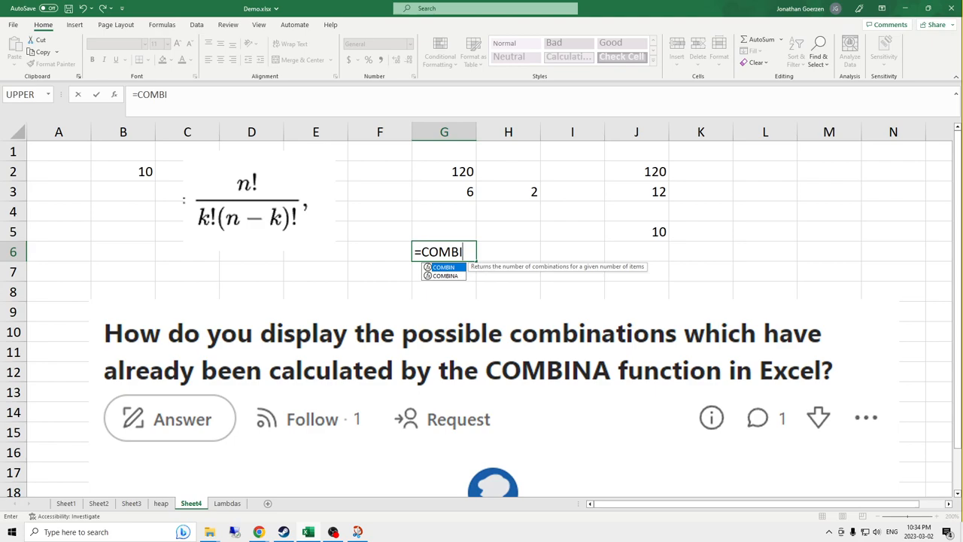
type("NA")
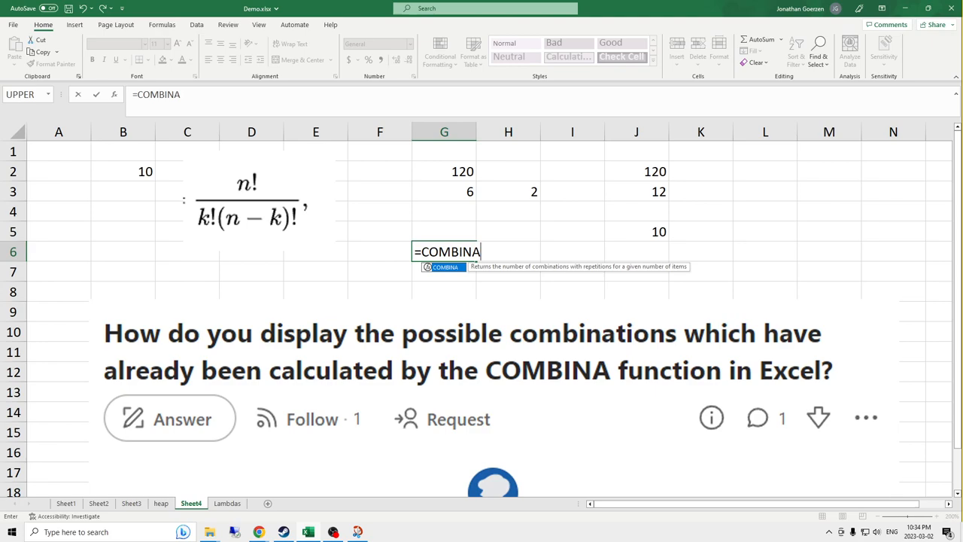
mouse_move(472, 267)
type("A, B, C")
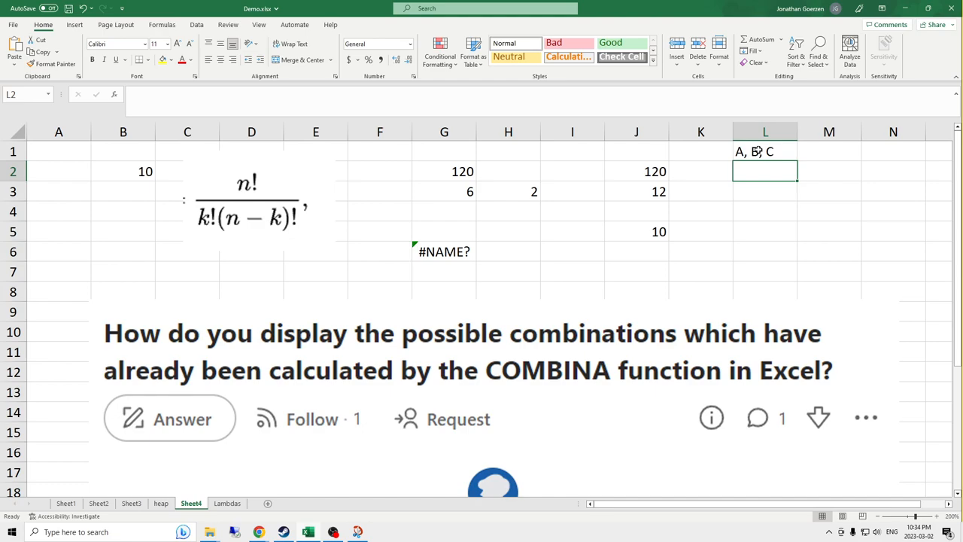
Step: List AAA, AAB, AAC, ABB, ABC, BBB in column L and BBC, CCC, ACC in column M
type("AAA")
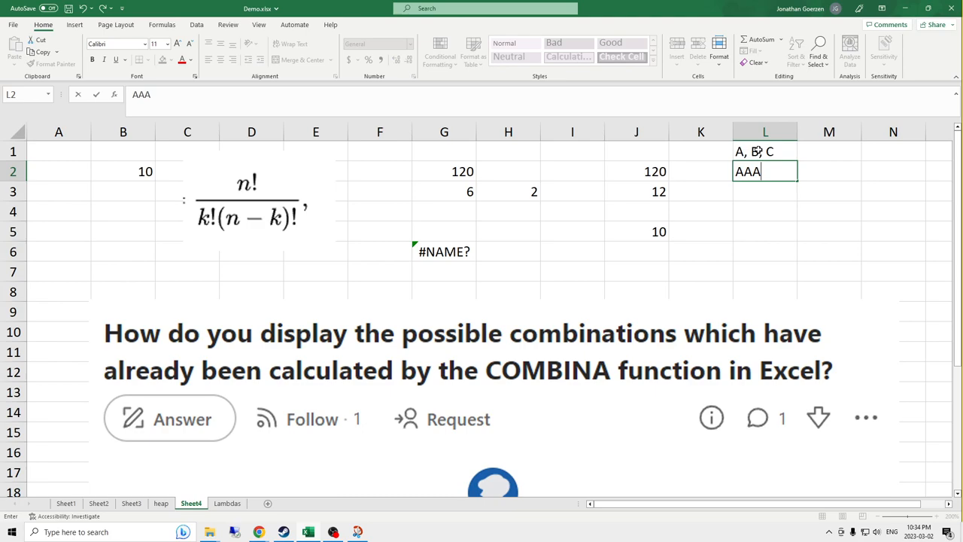
type("AAB")
left_click(830, 172)
type("BB")
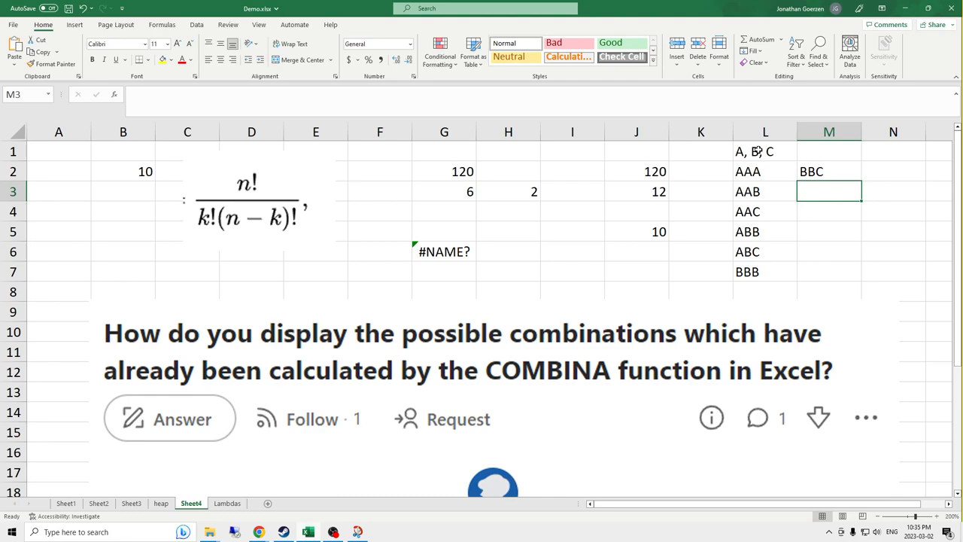
type("CCC")
left_click(830, 211)
type("ACC")
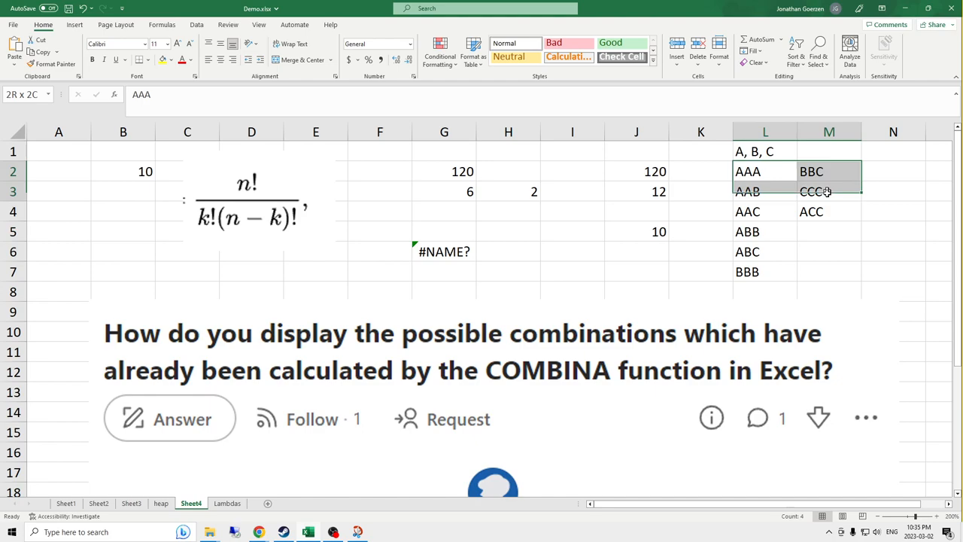
Step: Enter =COMBINA(3,3) in N2 giving 10, add BCC in M5, and check the formula
left_click(894, 172)
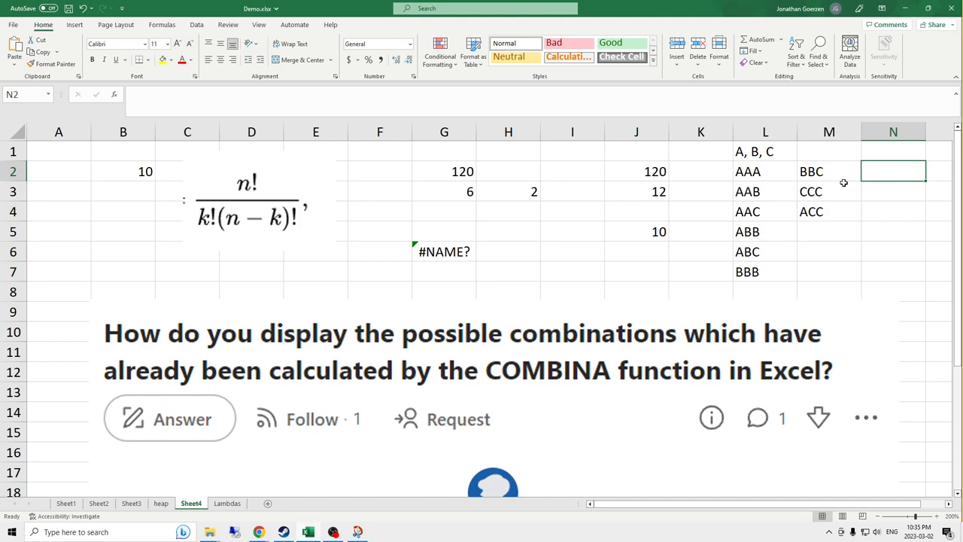
type("=COMBINA(3,3)")
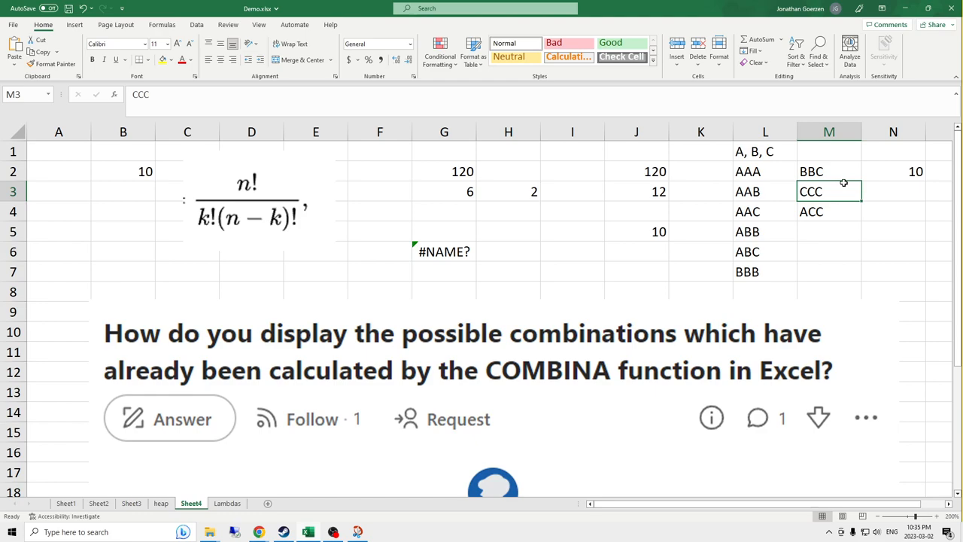
type("BCC")
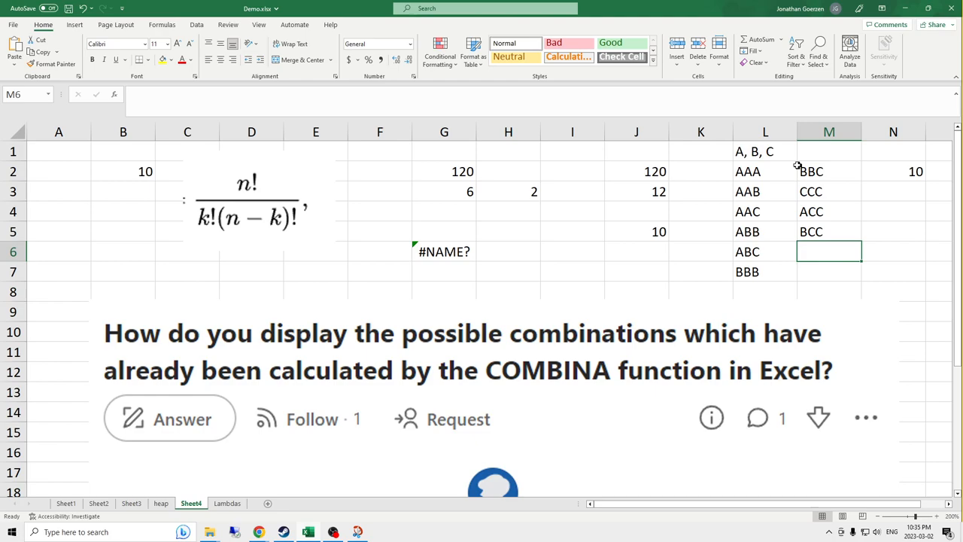
left_click(894, 171)
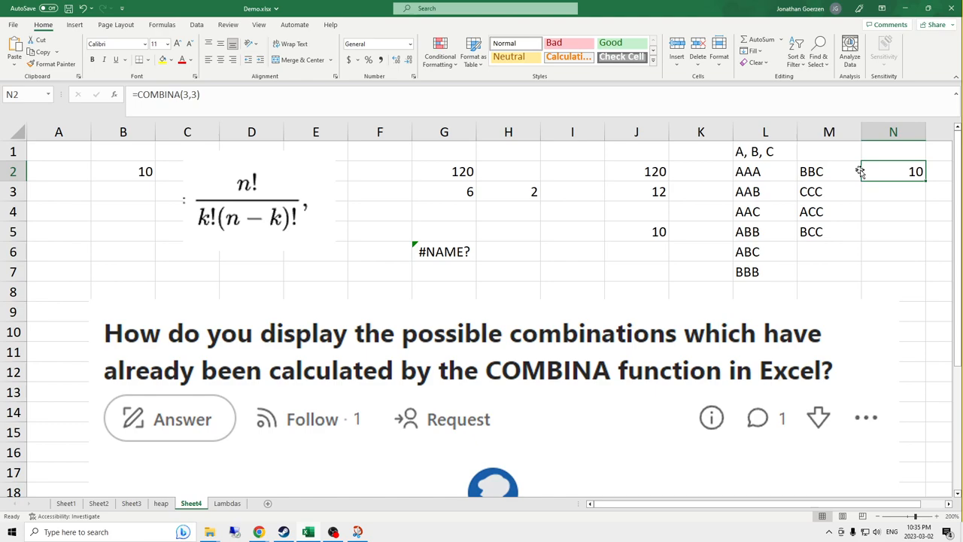
Step: Try =COMBIN(52,…) in B7 giving 2598960, then rework the formula so B7 returns 1
left_click(764, 133)
type("=COMBIN(")
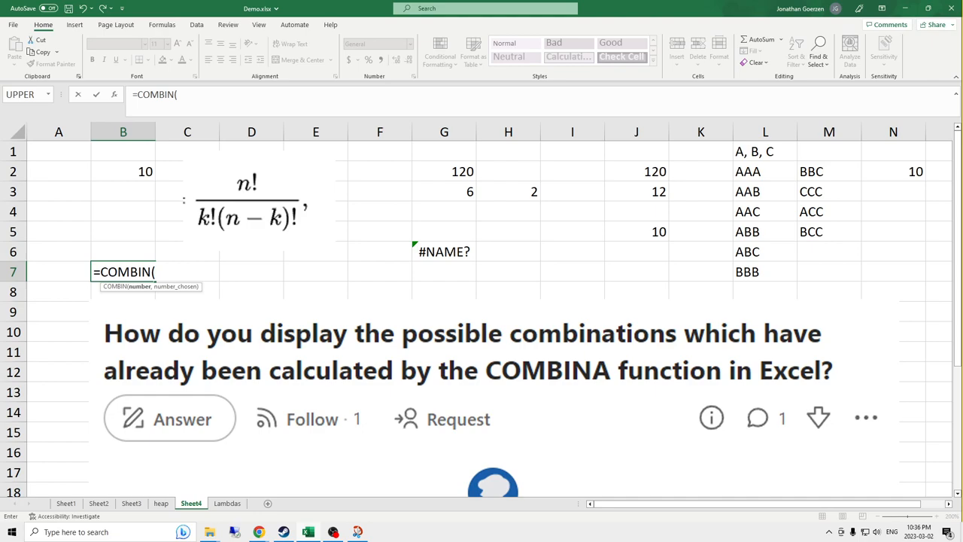
type("52,")
left_click(122, 292)
type("=COVI")
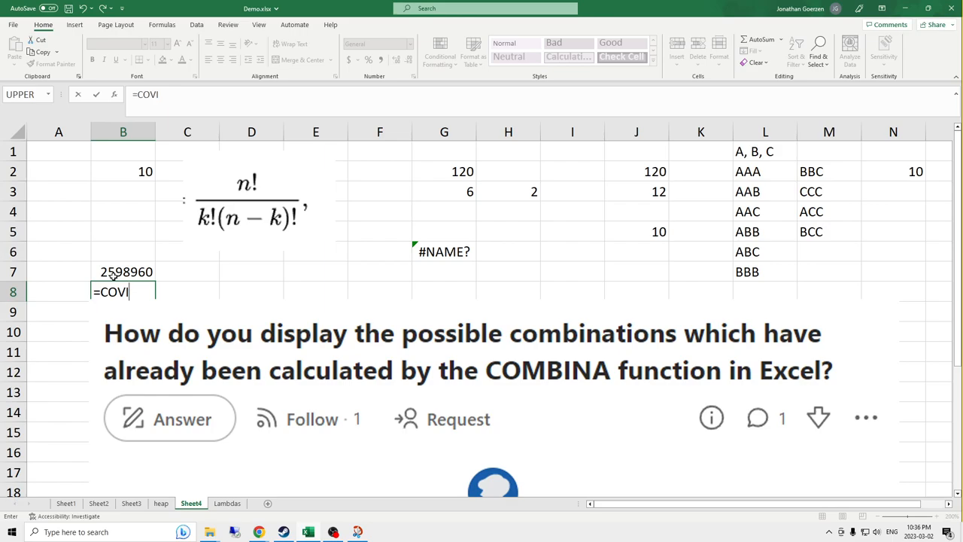
type("COMB")
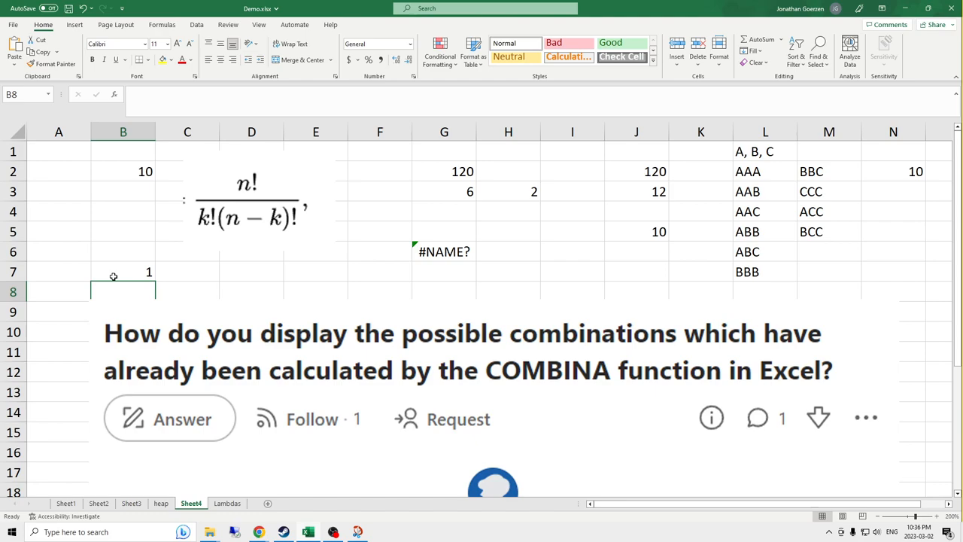
mouse_move(229, 435)
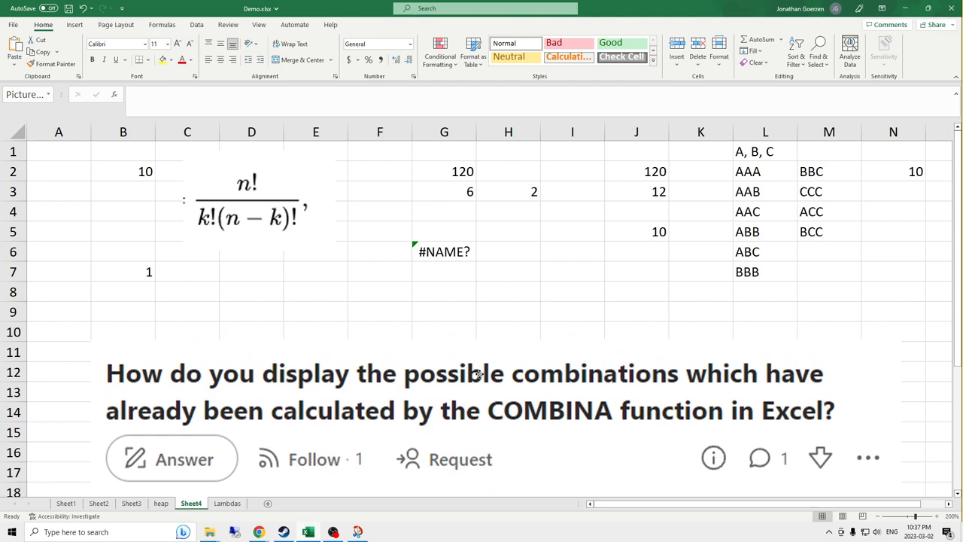
Step: Select the pasted COMBINA question screenshot before switching to the Heap's algorithm article
left_click(474, 409)
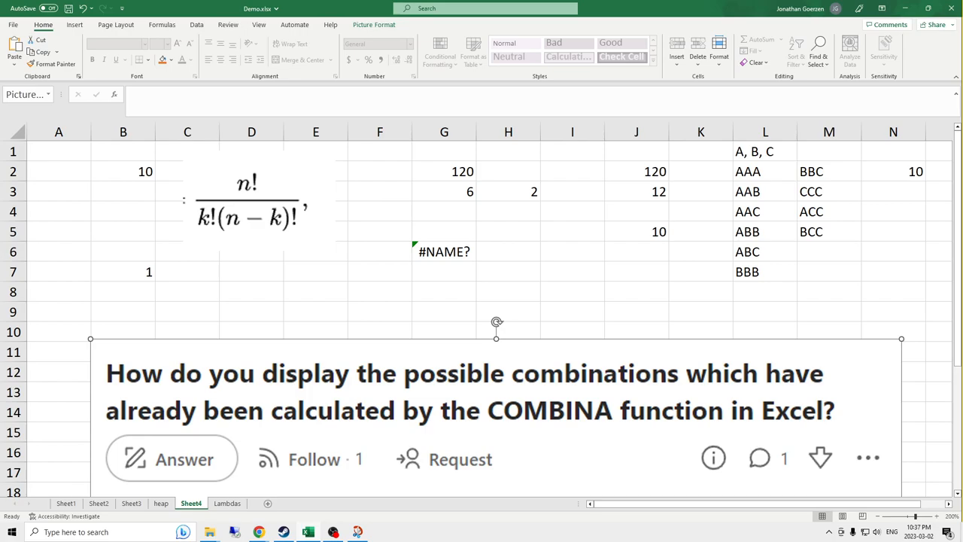
mouse_move(804, 155)
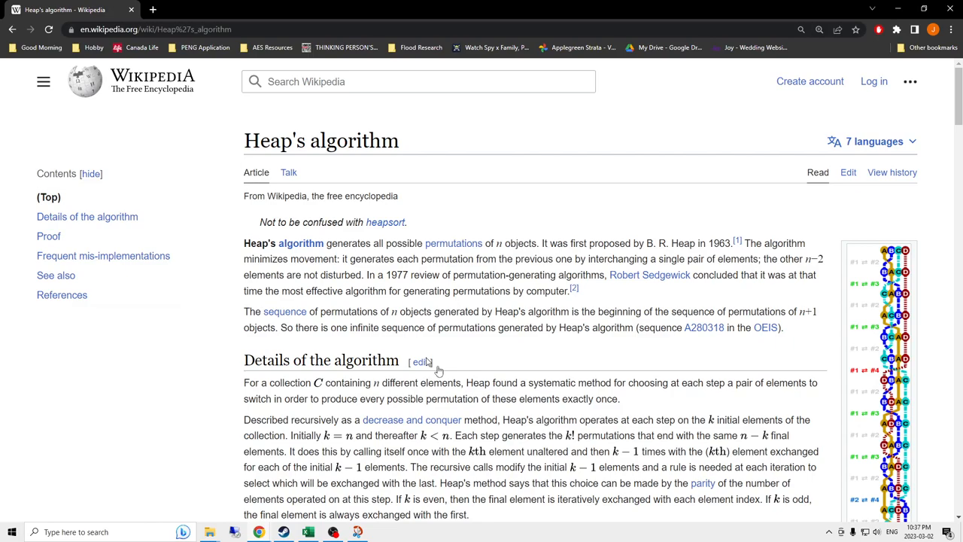
Step: Scroll the Heap's algorithm article down to the recursive generate procedure pseudocode
scroll("down", 3)
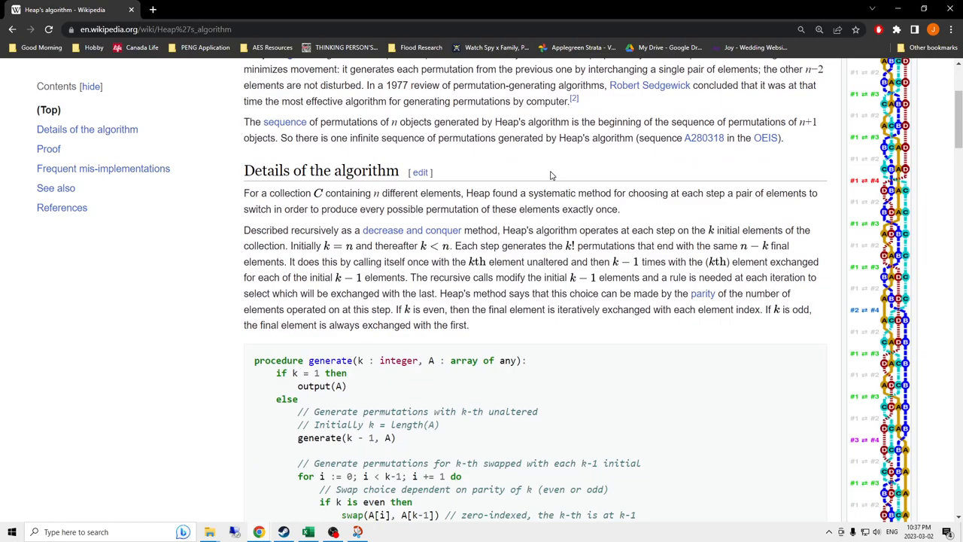
scroll("down", 3)
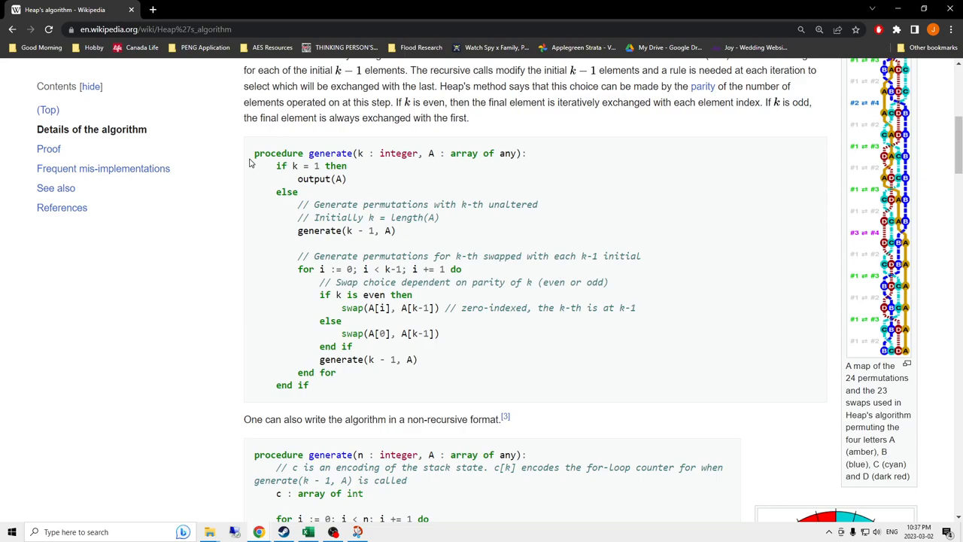
mouse_move(711, 358)
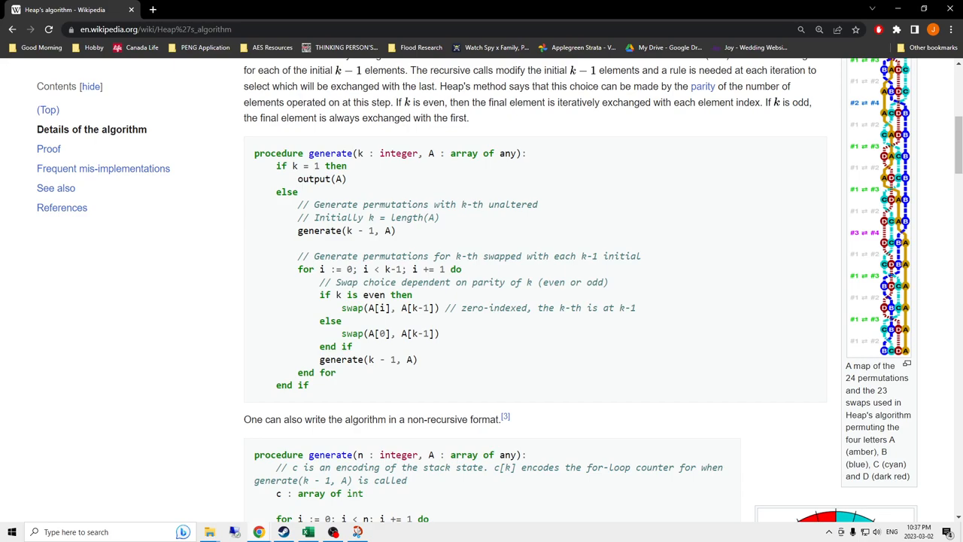
Step: Highlight the else-branch loop pseudocode, deselect it, and return to the Excel combinations sheet
double_click(319, 230)
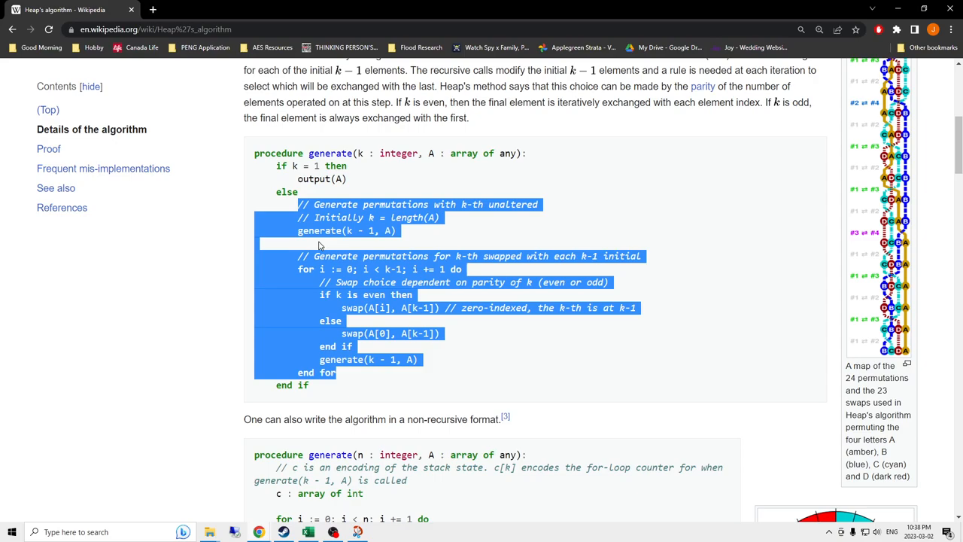
mouse_move(523, 61)
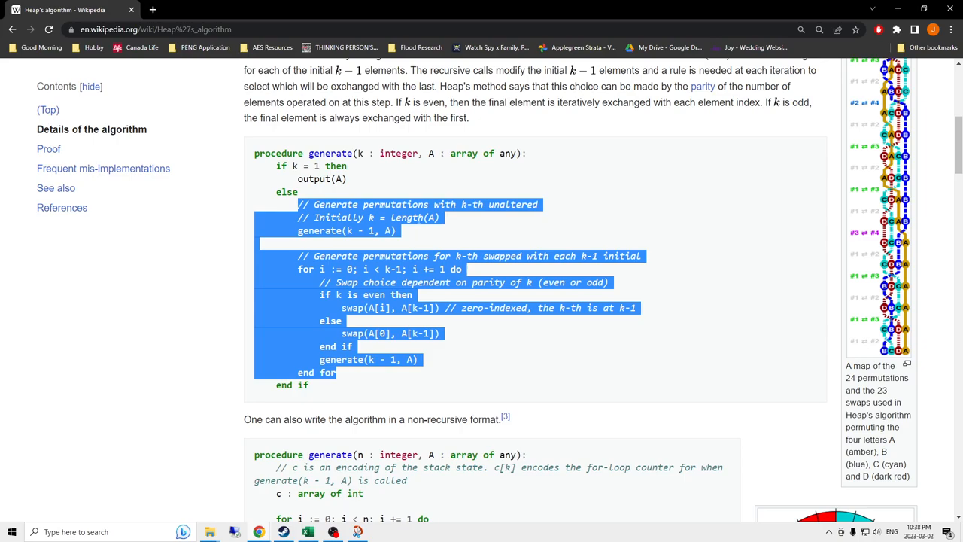
left_click(526, 407)
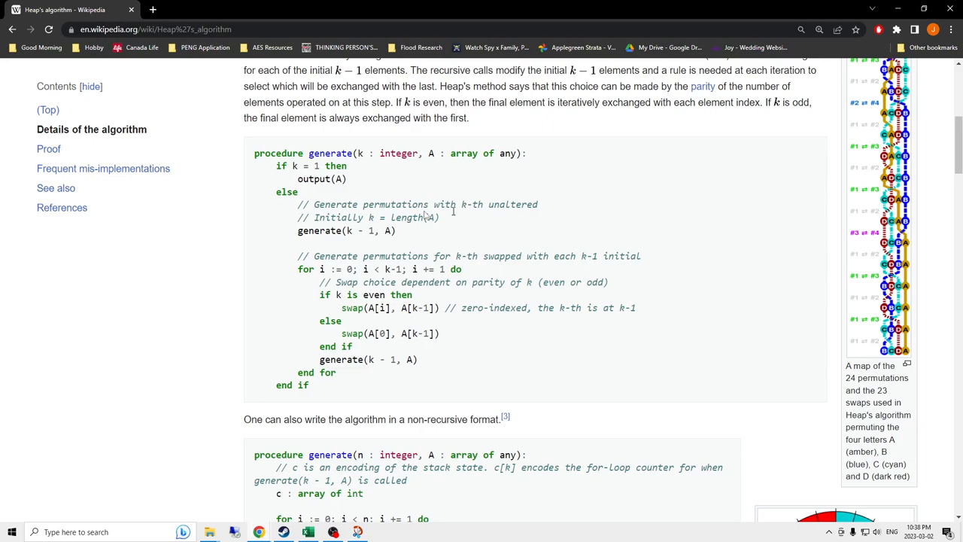
left_click(307, 533)
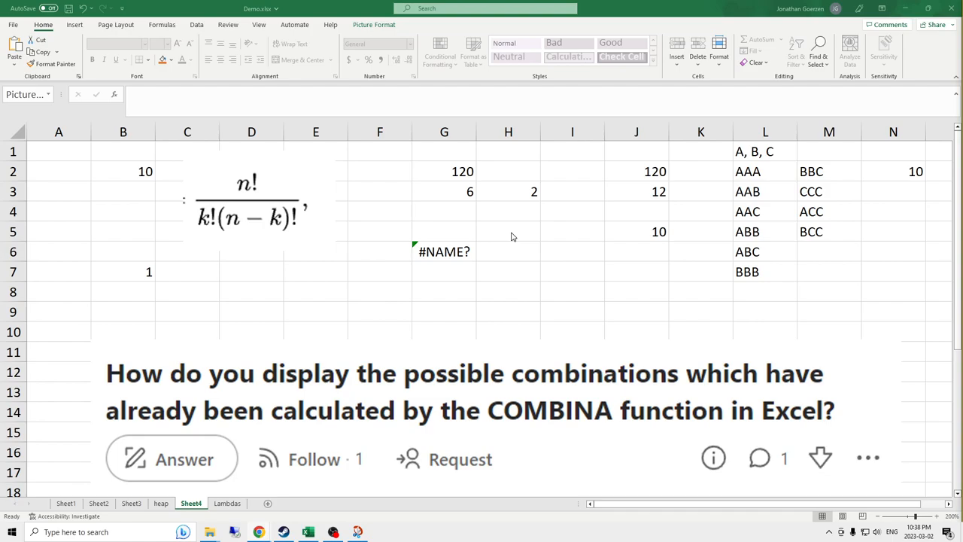
mouse_move(560, 439)
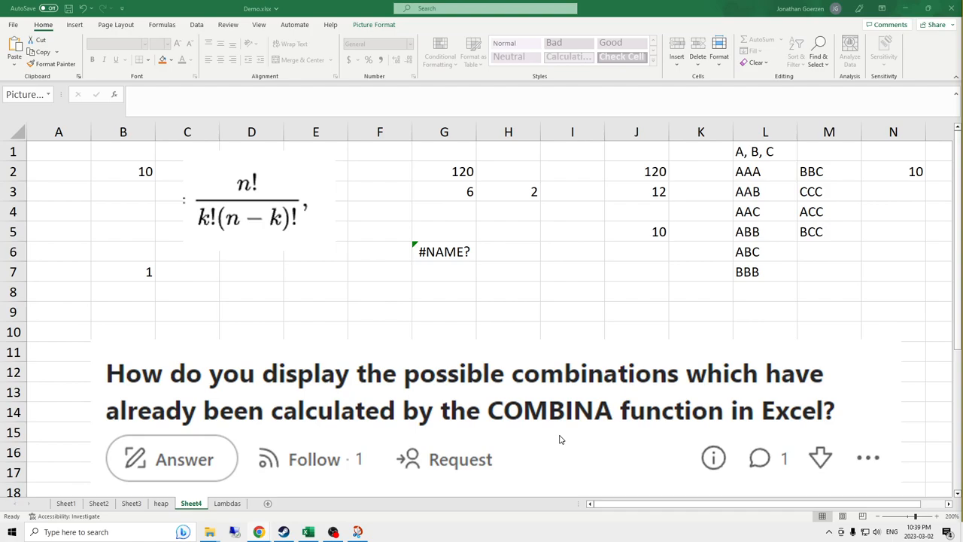